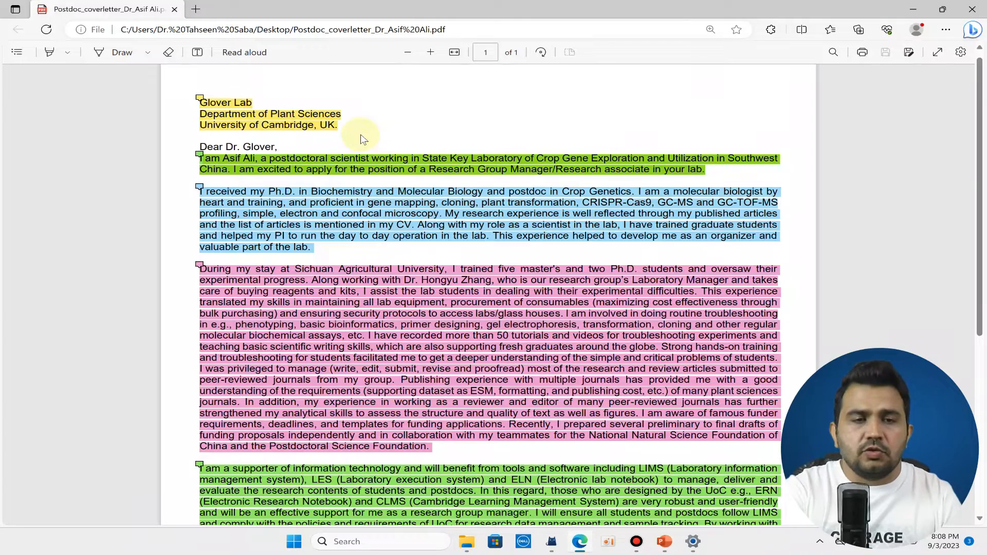
mouse_move(370, 132)
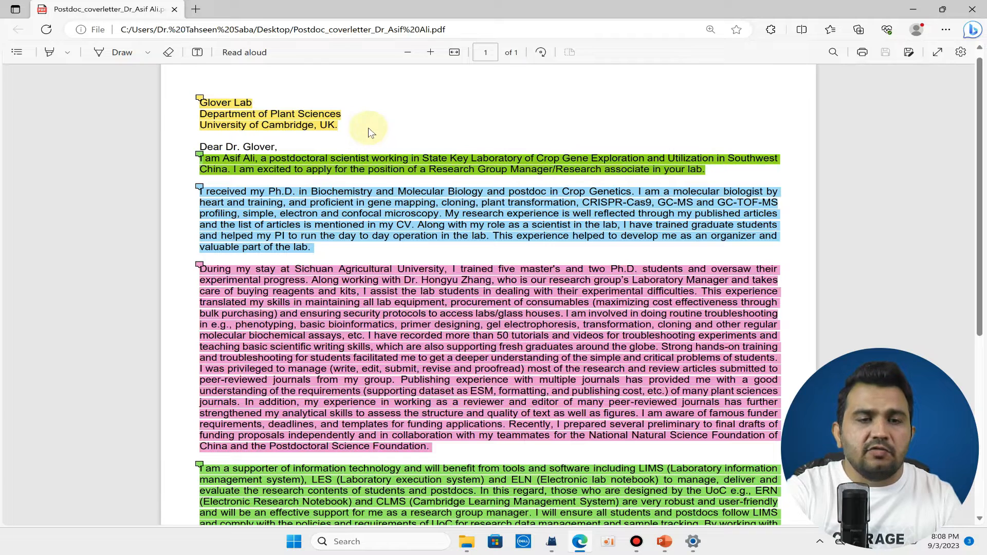
mouse_move(186, 118)
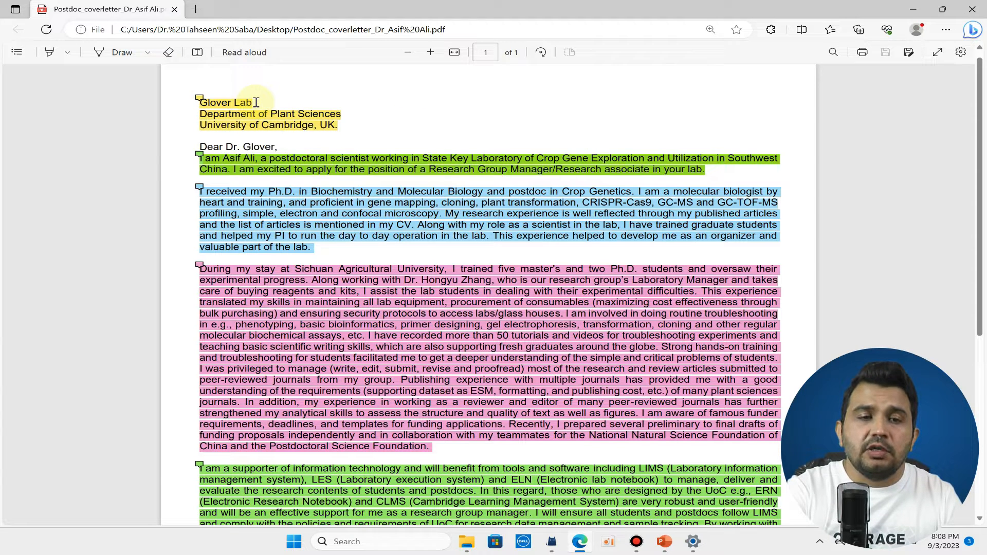
mouse_move(326, 124)
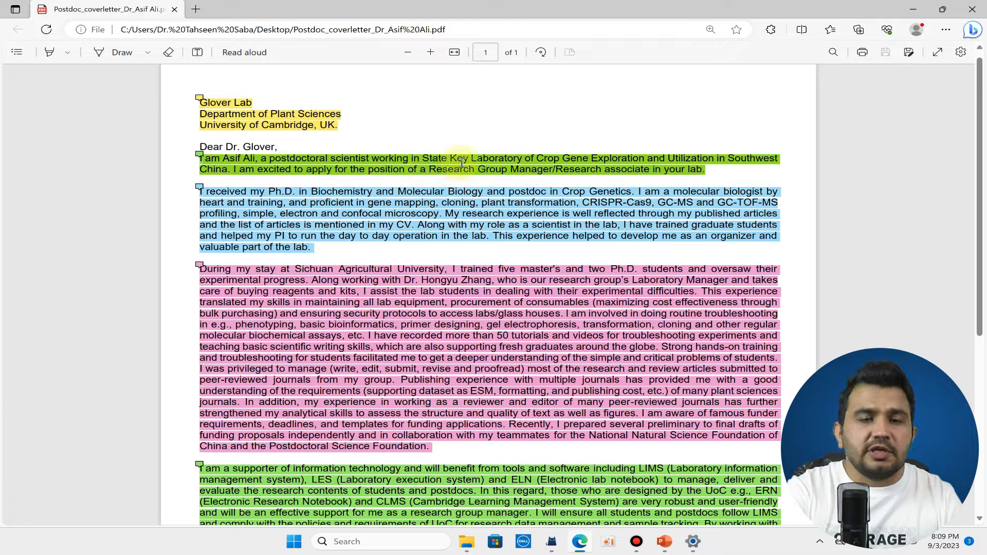
mouse_move(314, 168)
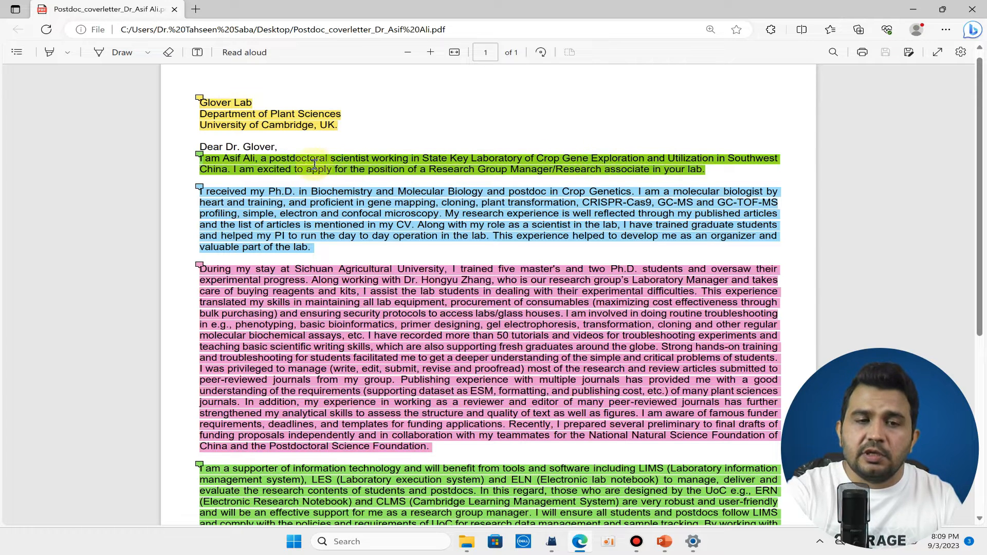
mouse_move(444, 174)
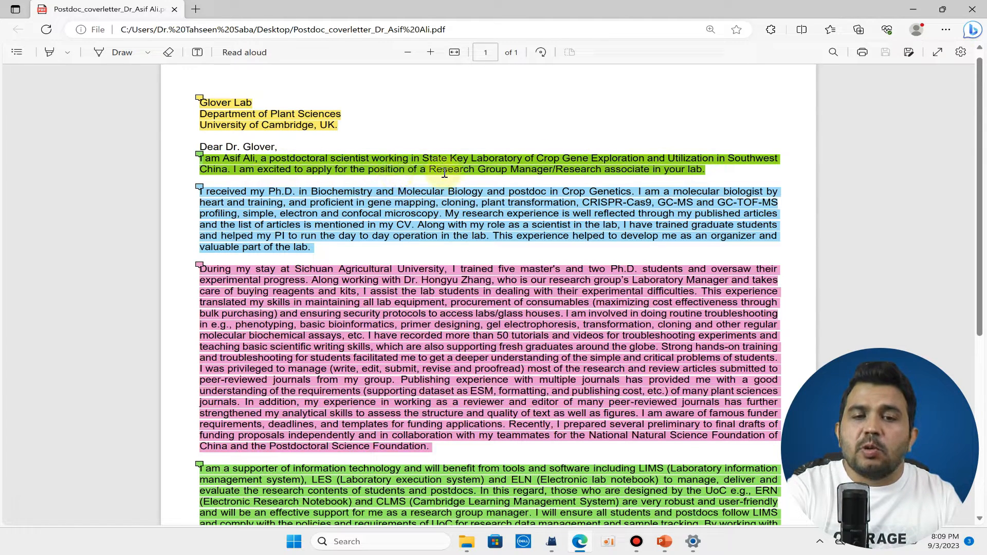
mouse_move(571, 173)
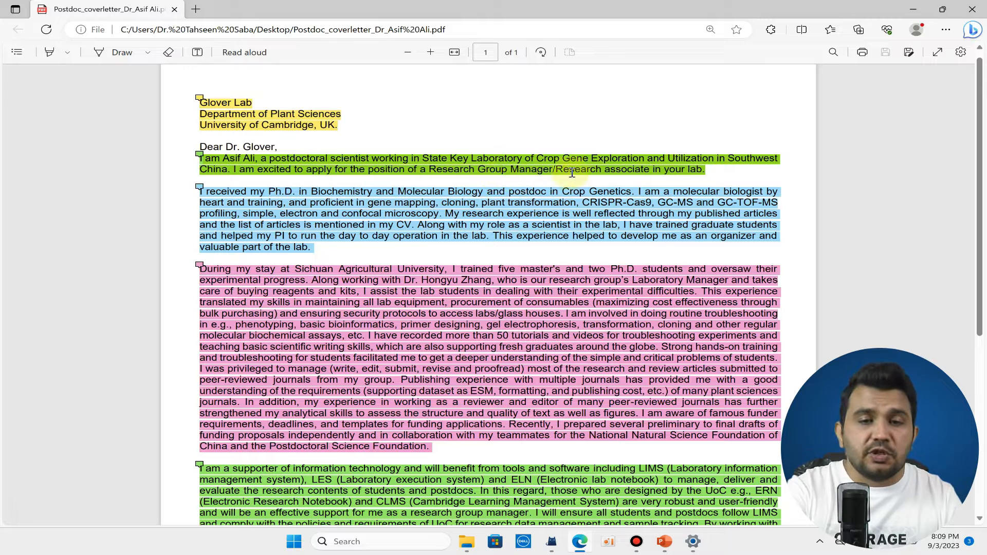
mouse_move(629, 167)
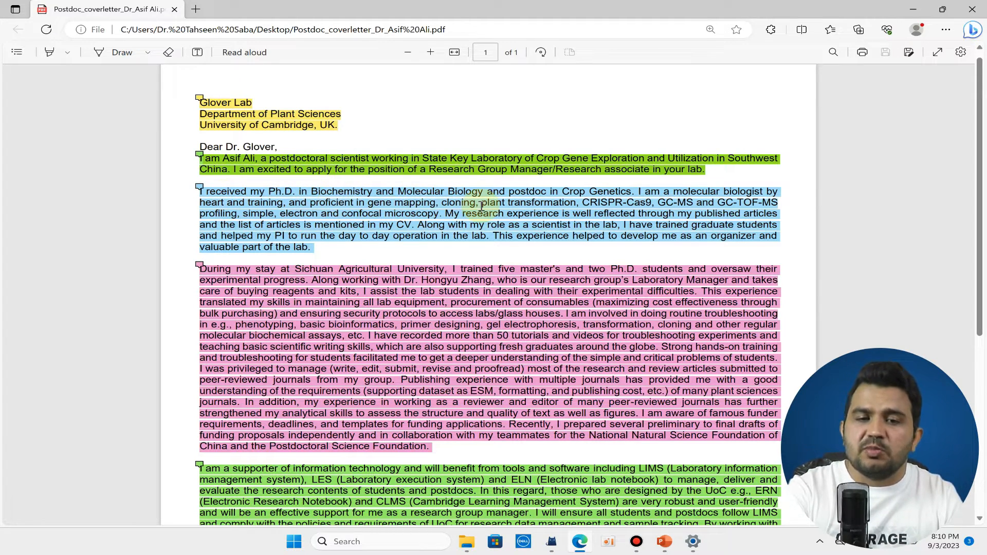
mouse_move(572, 195)
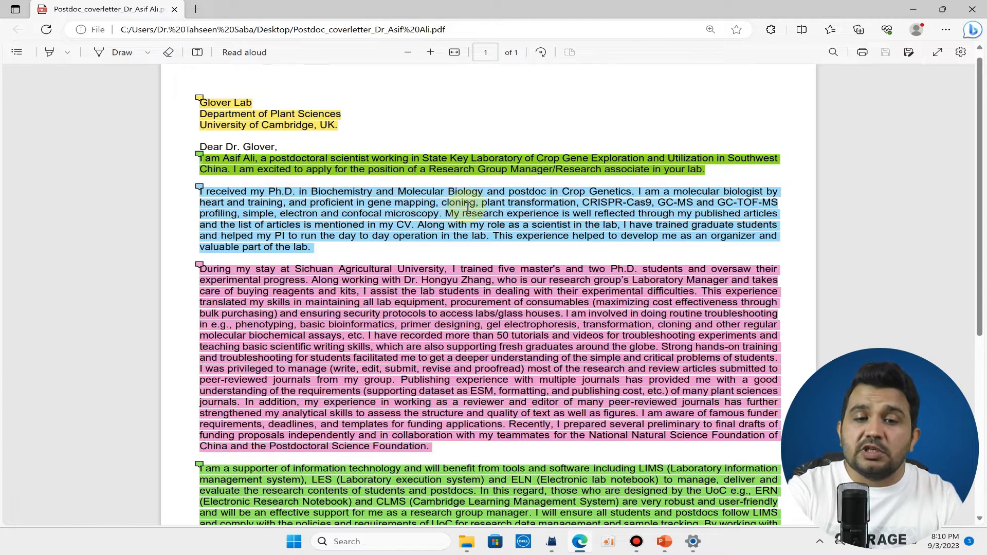
mouse_move(588, 214)
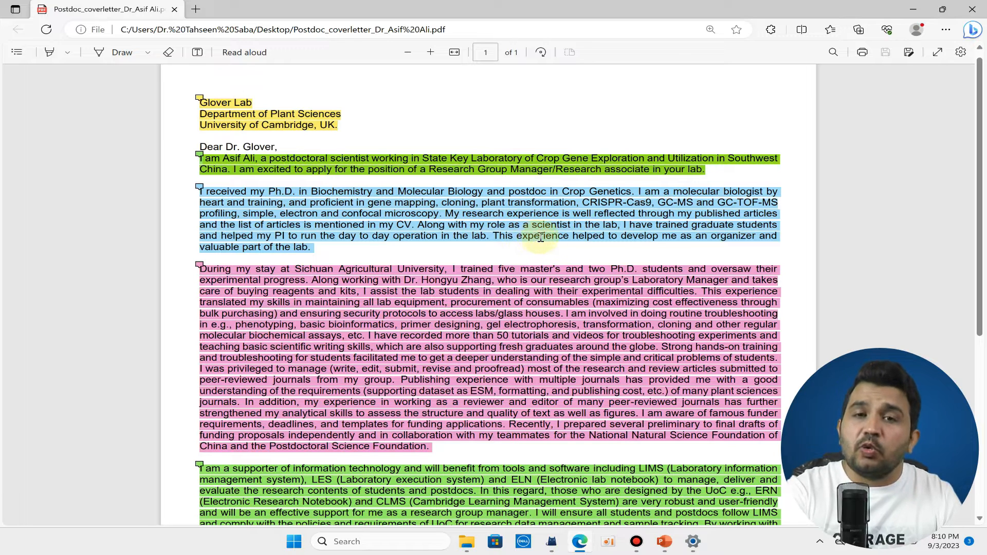
mouse_move(732, 236)
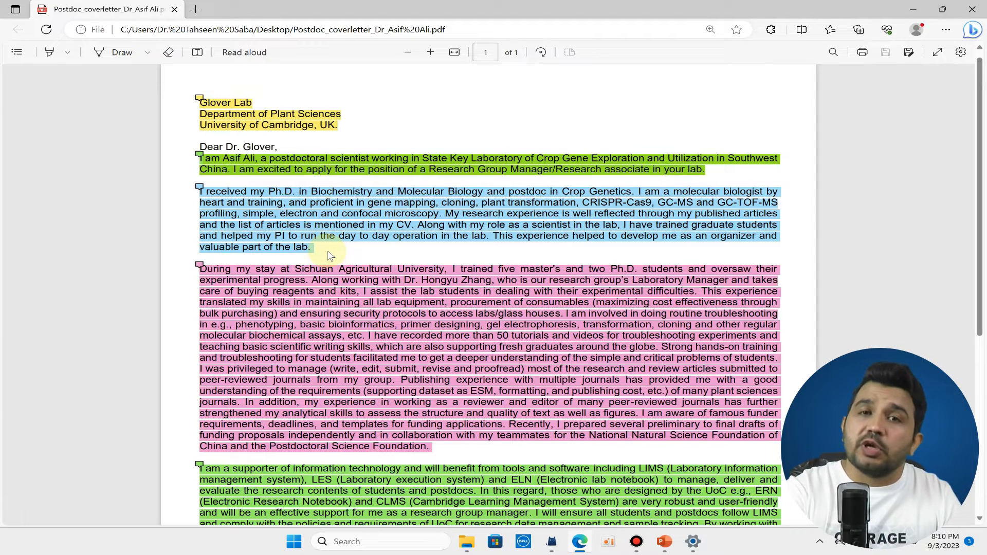
mouse_move(640, 250)
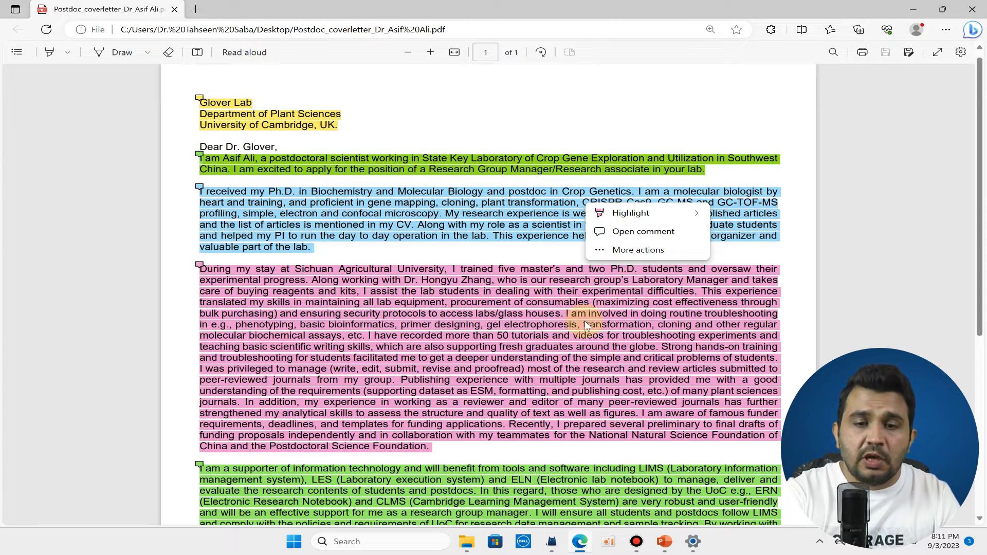
mouse_move(581, 319)
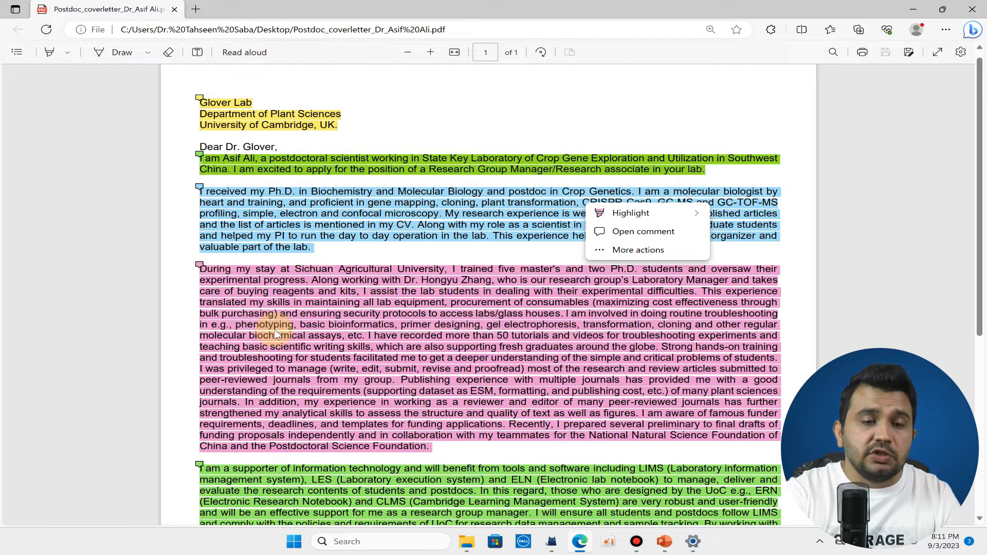
mouse_move(478, 333)
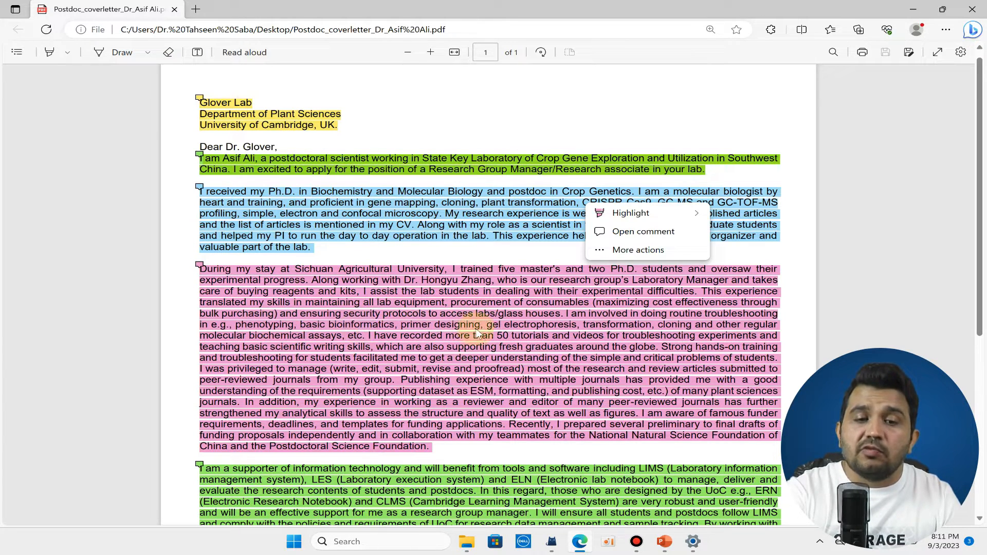
mouse_move(629, 333)
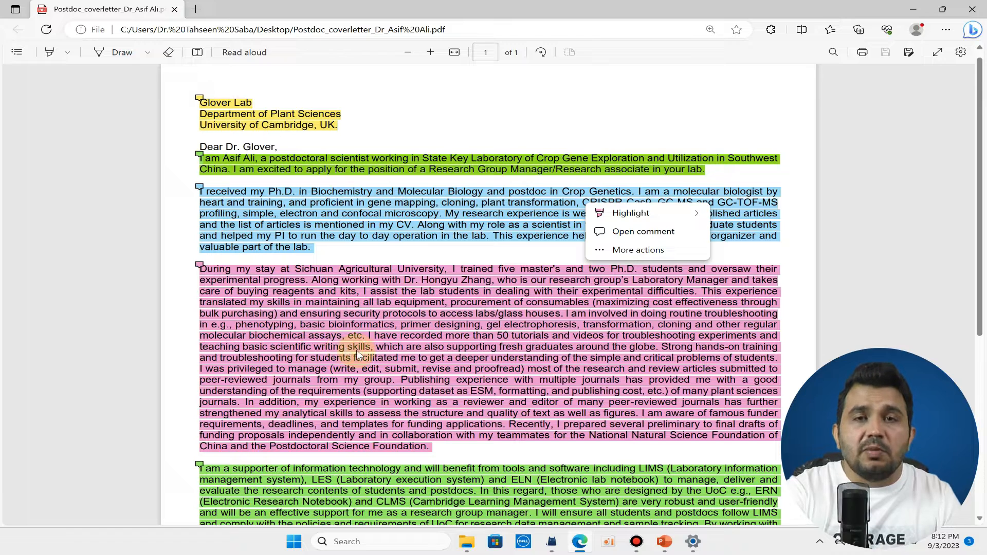
mouse_move(518, 357)
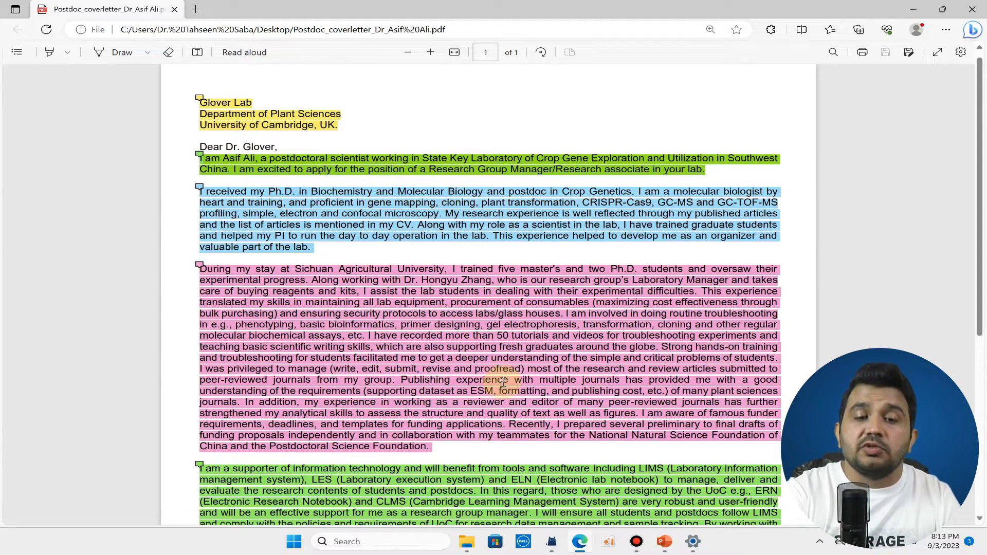
mouse_move(487, 368)
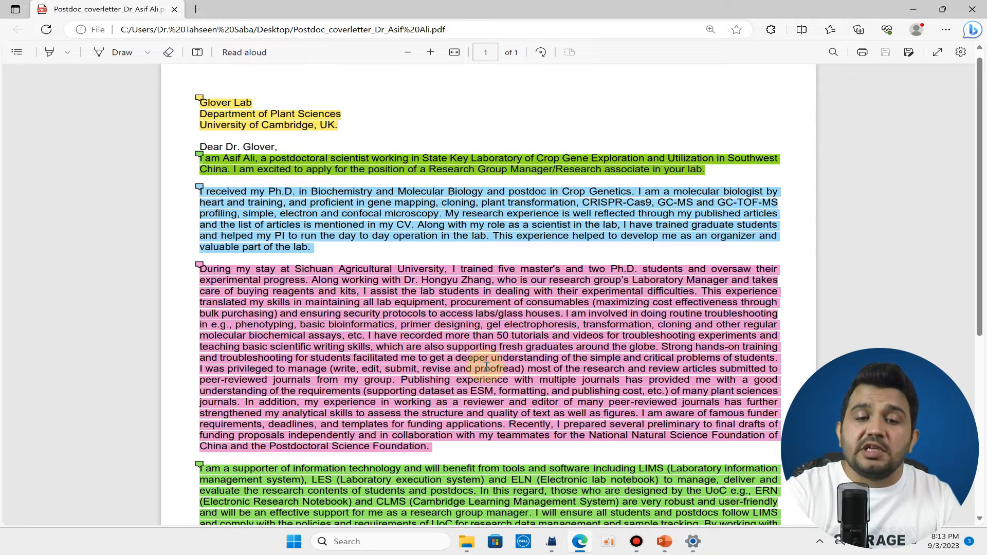
mouse_move(634, 379)
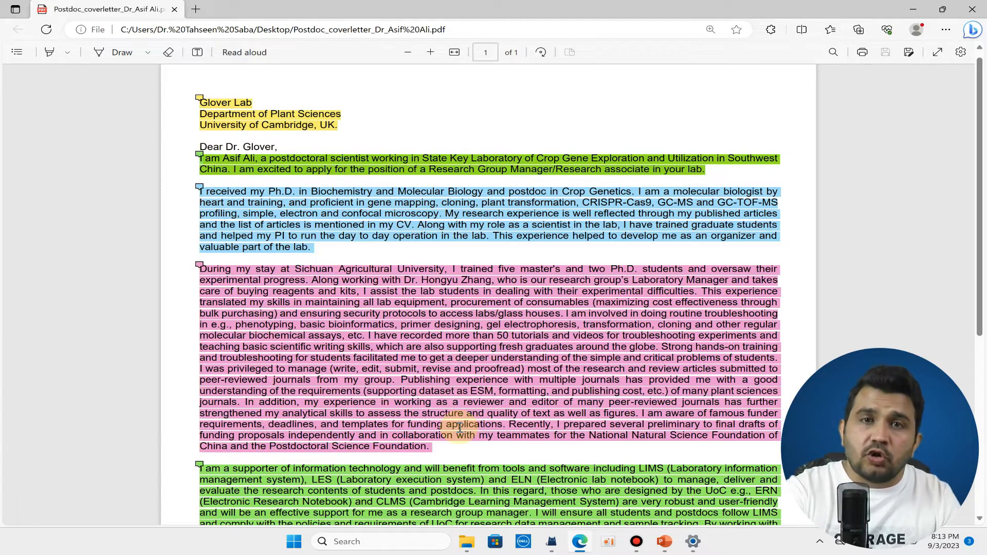
scroll("down", 3)
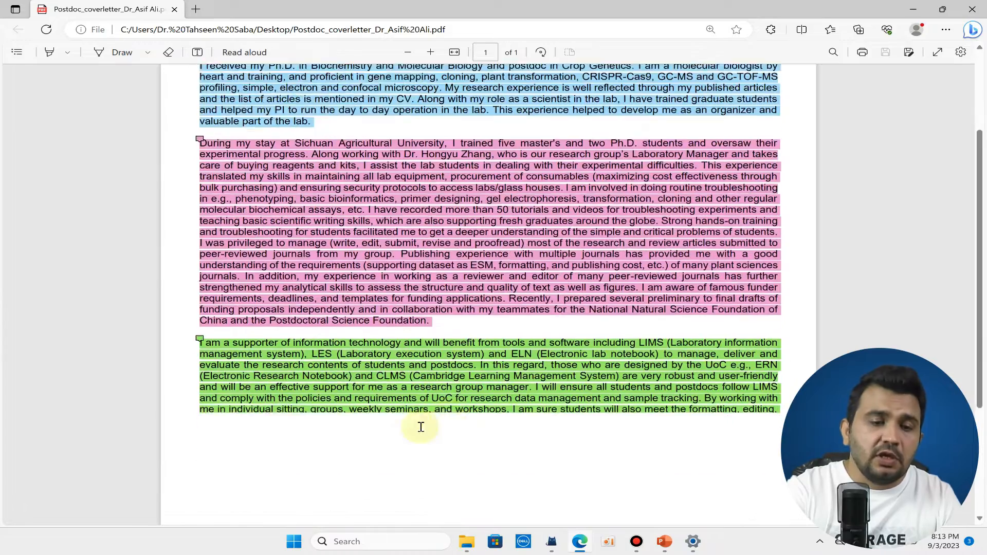
scroll("down", 3)
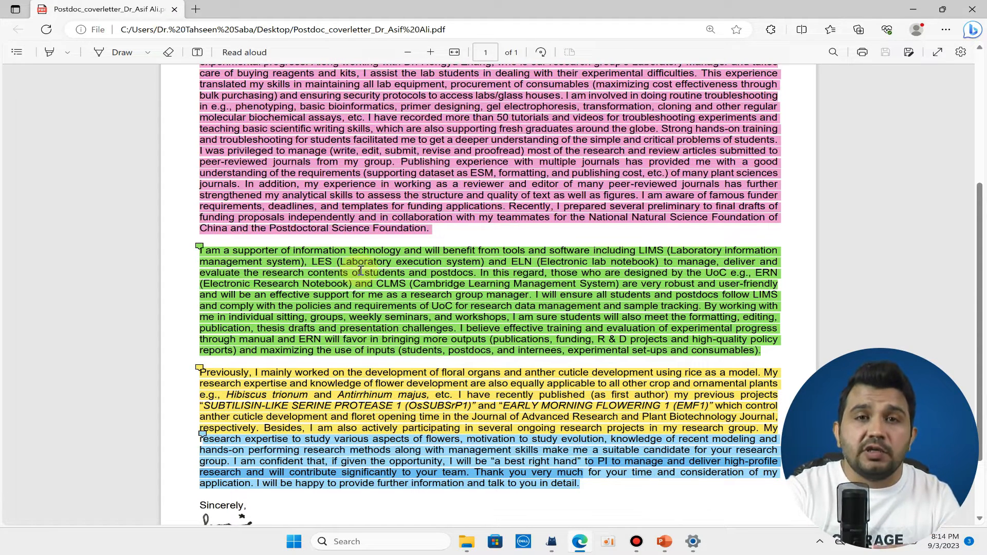
mouse_move(432, 277)
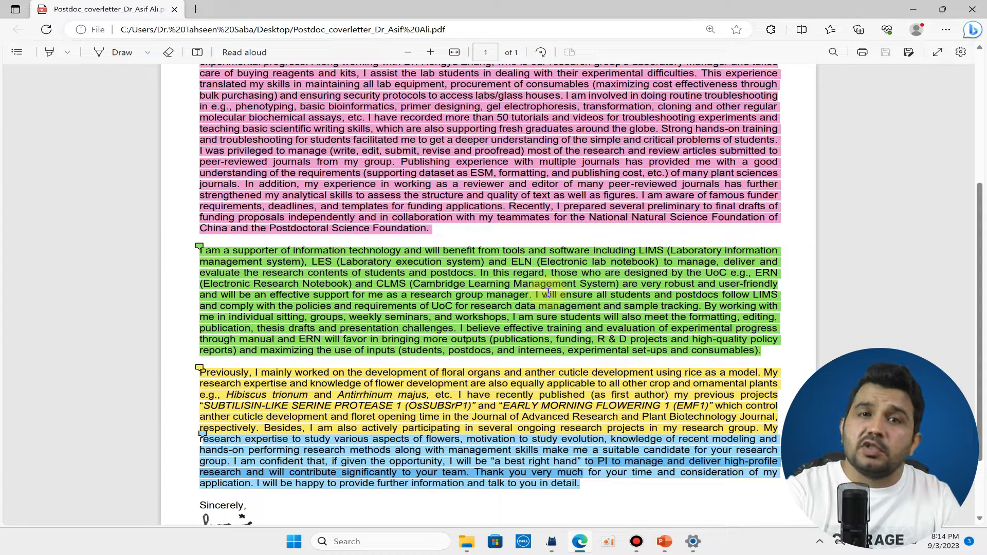
scroll("down", 3)
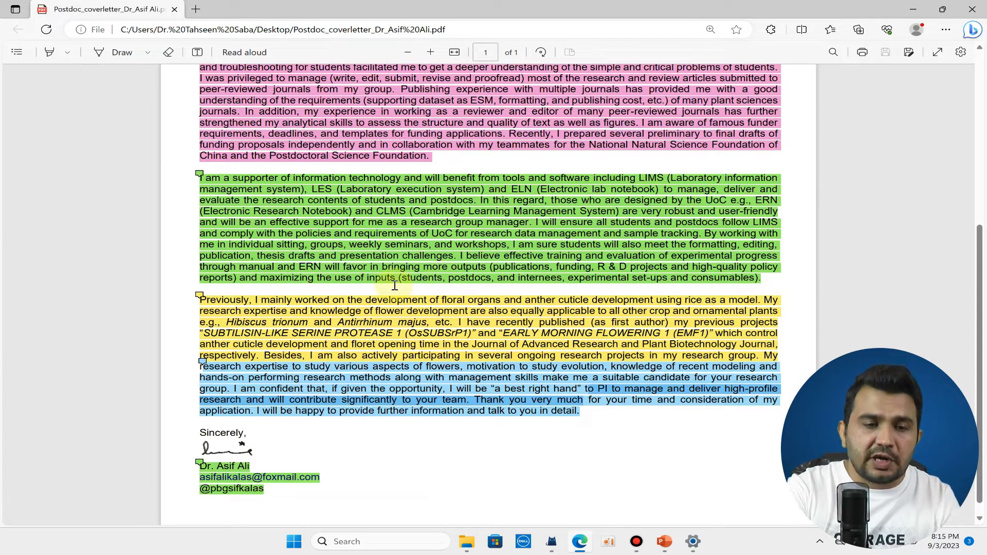
mouse_move(370, 305)
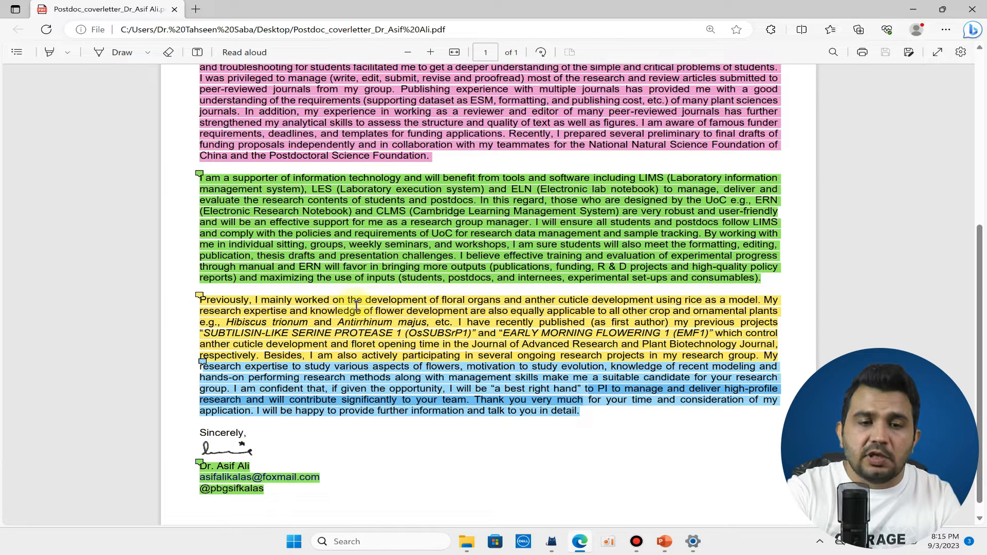
mouse_move(539, 303)
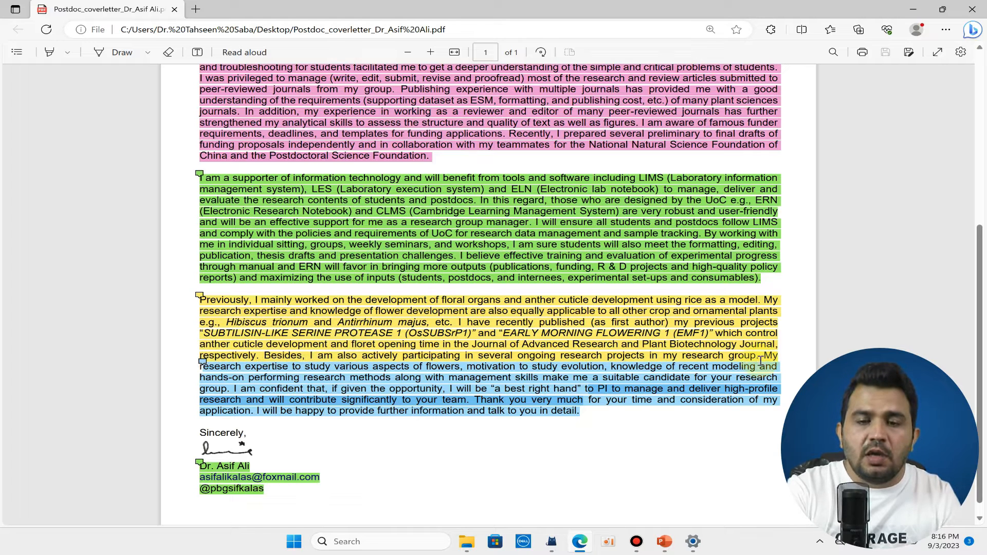
mouse_move(295, 378)
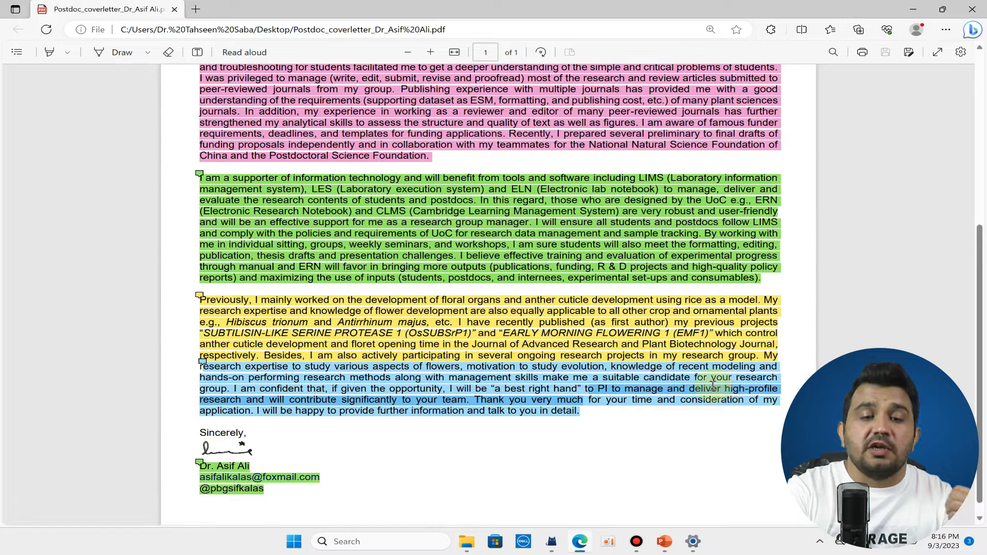
mouse_move(350, 399)
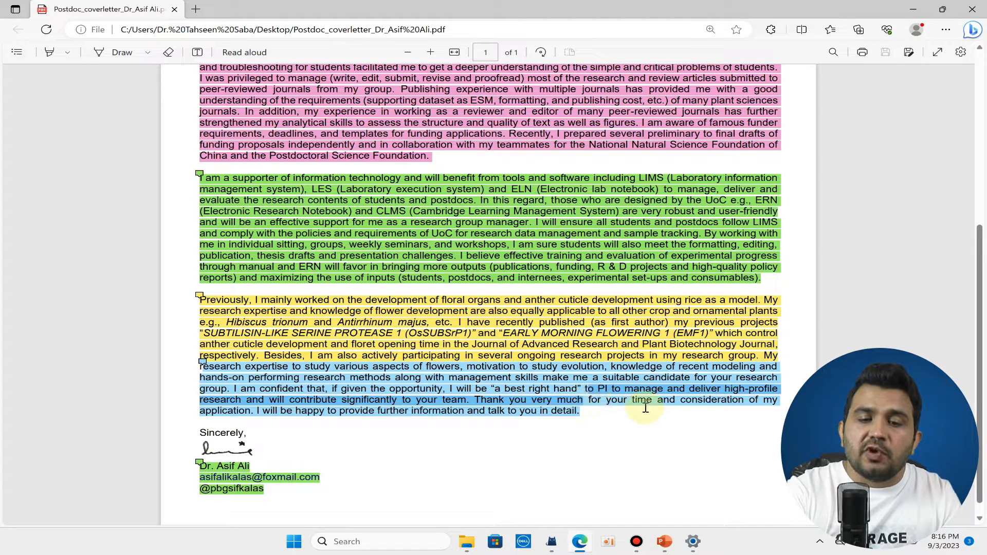
mouse_move(313, 413)
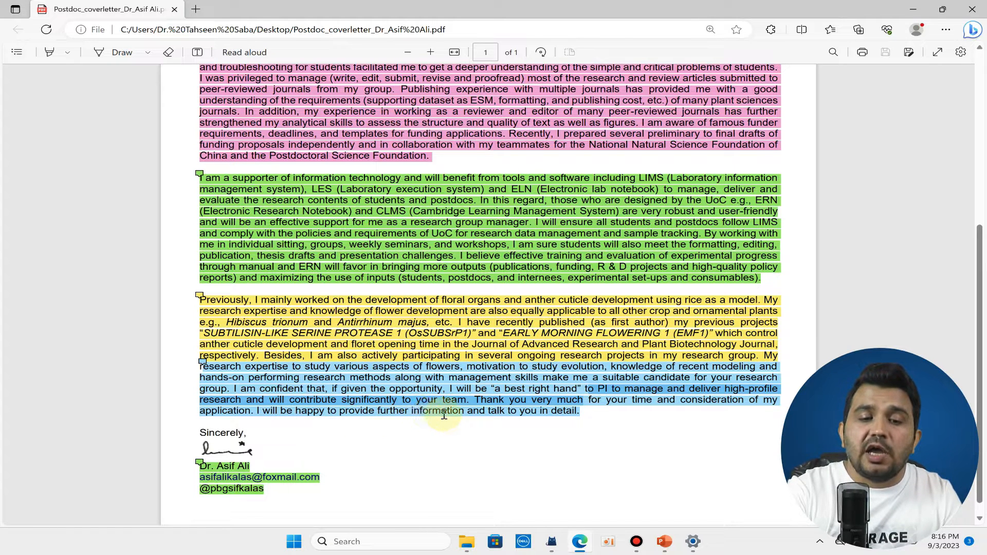
mouse_move(590, 418)
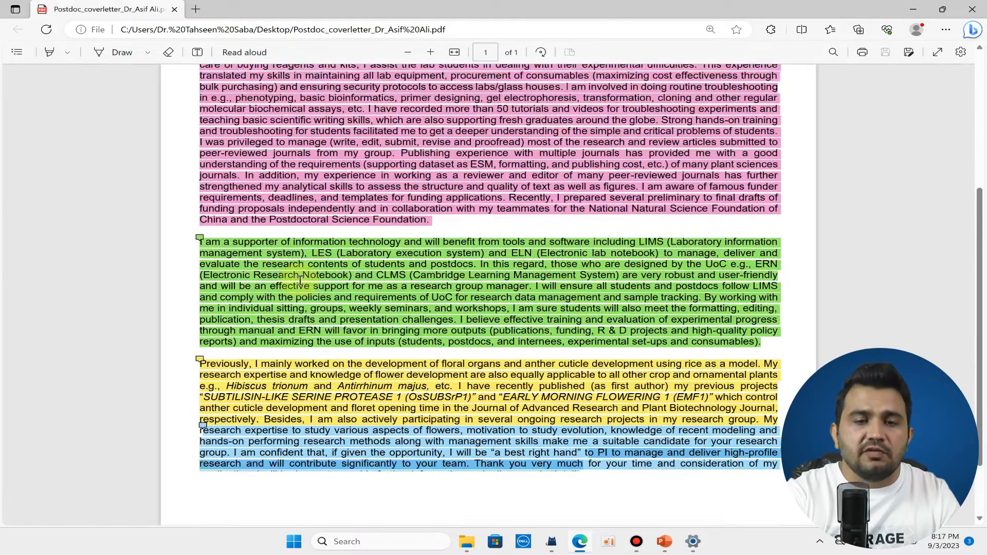
scroll("down", 3)
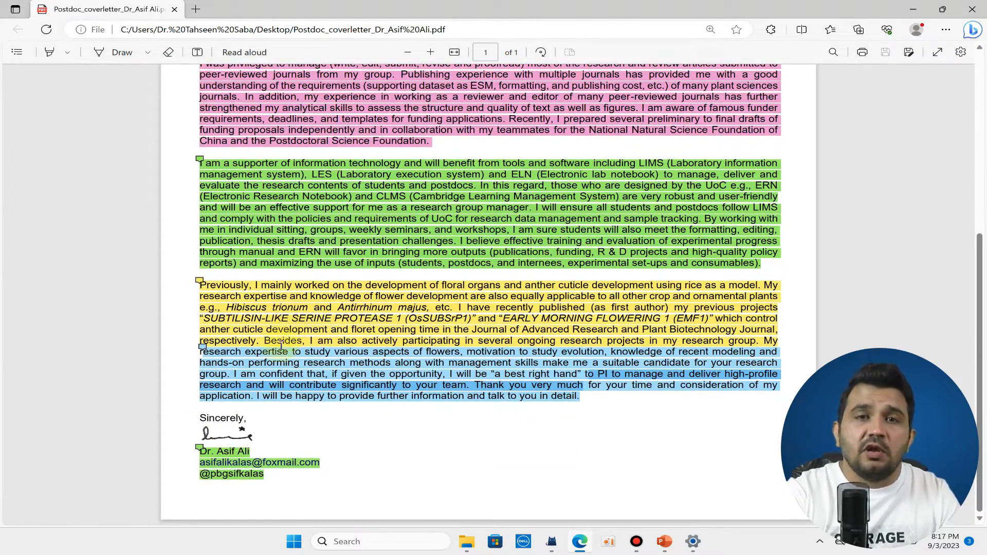
mouse_move(279, 357)
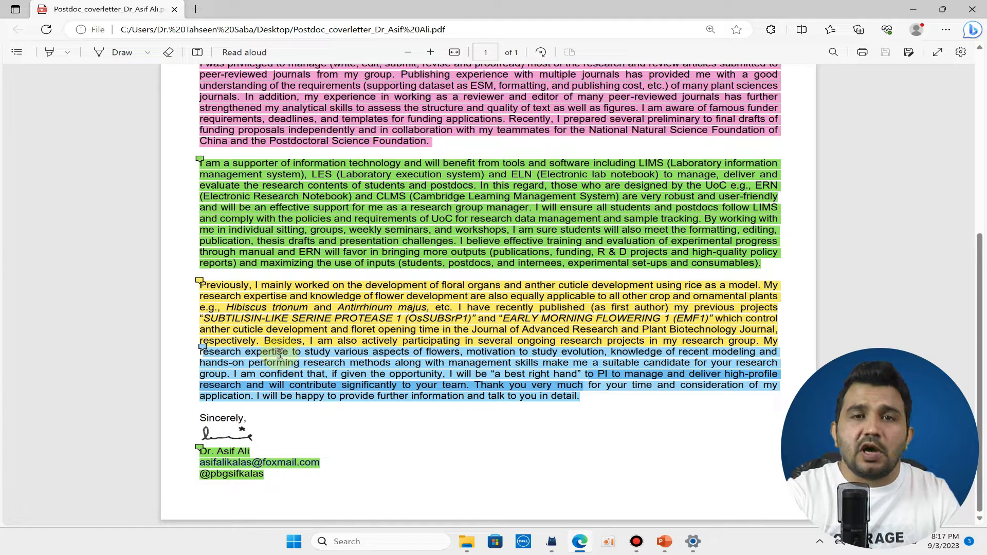